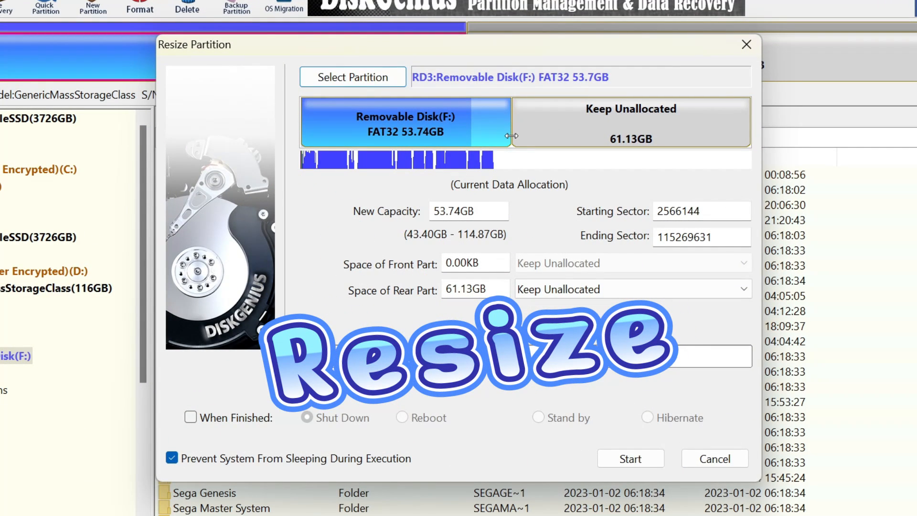
Step: Widen the Removable Disk (F:) partition to 54.11GB, leaving 60.76GB unallocated after it
drag(510, 136, 515, 136)
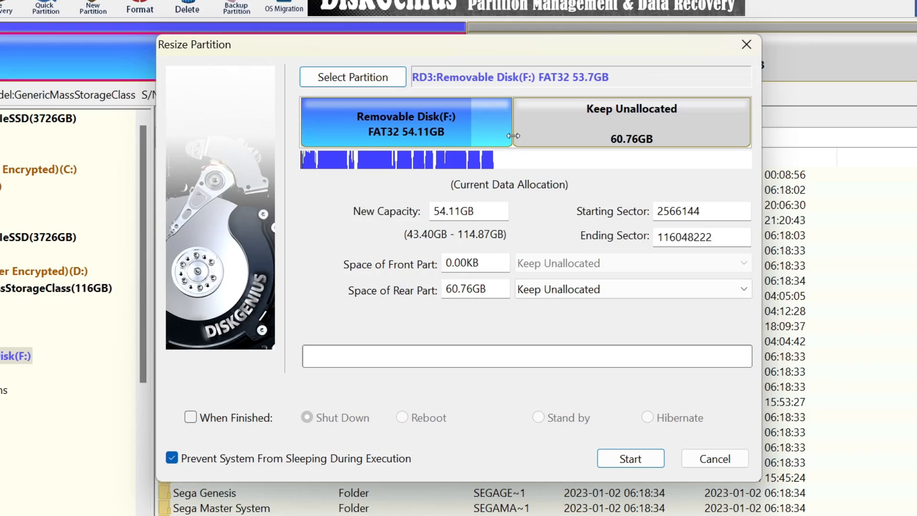